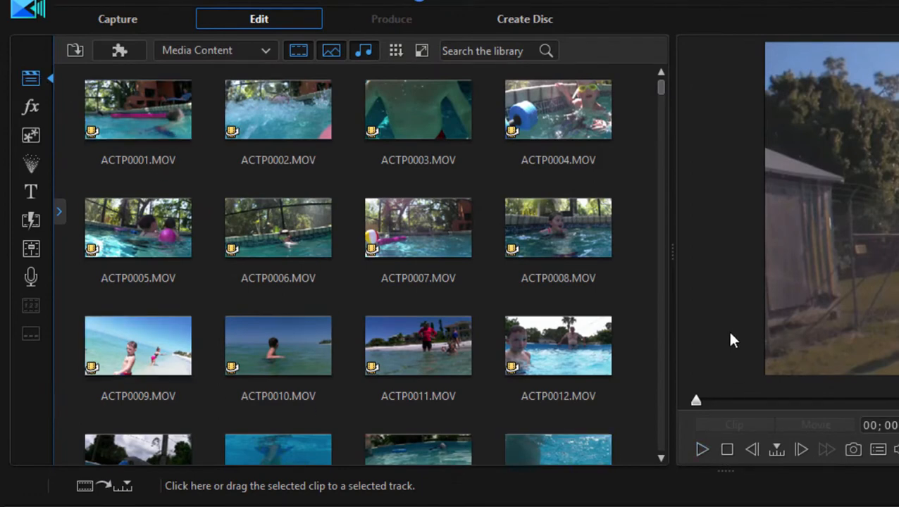
mouse_move(716, 297)
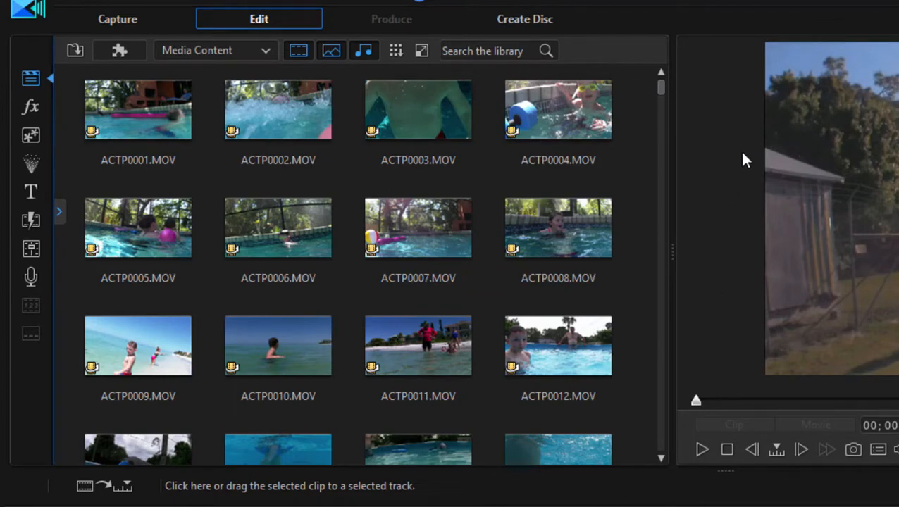
- Scroll the media library down until the BicyclingSequence clip is visible
scroll("down", 3)
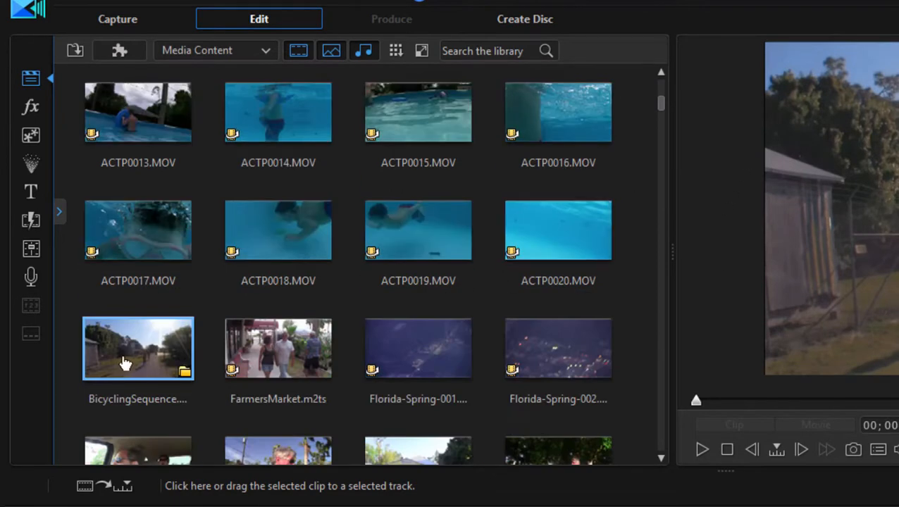
- Open the BicyclingSequence clip's context menu to view its insert, precut and scene options
right_click(138, 348)
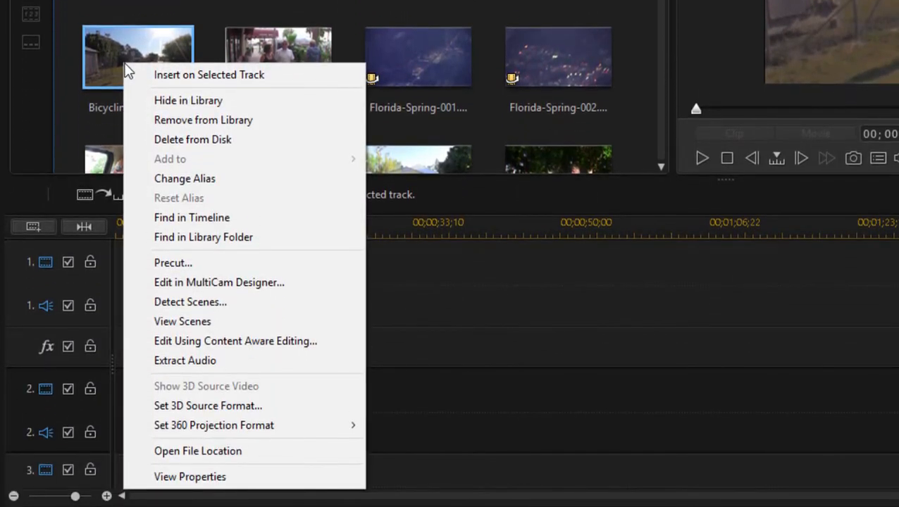
mouse_move(198, 352)
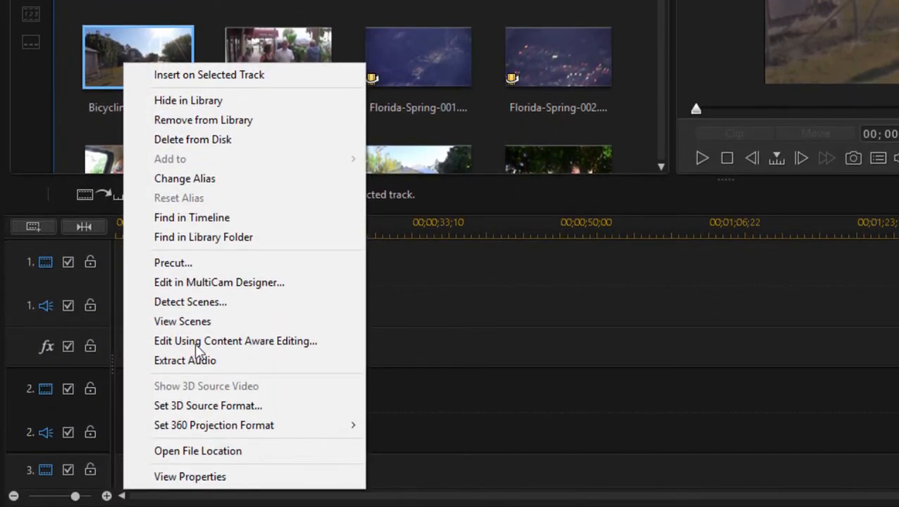
mouse_move(236, 314)
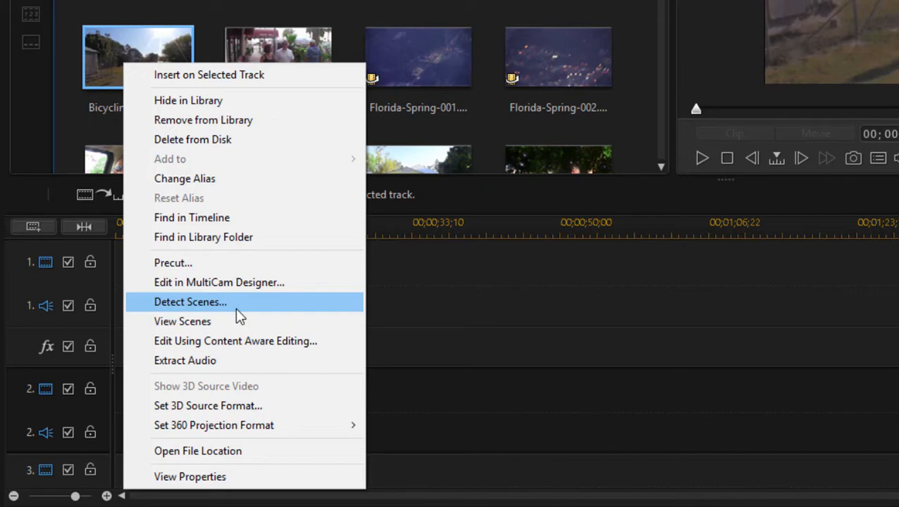
mouse_move(229, 310)
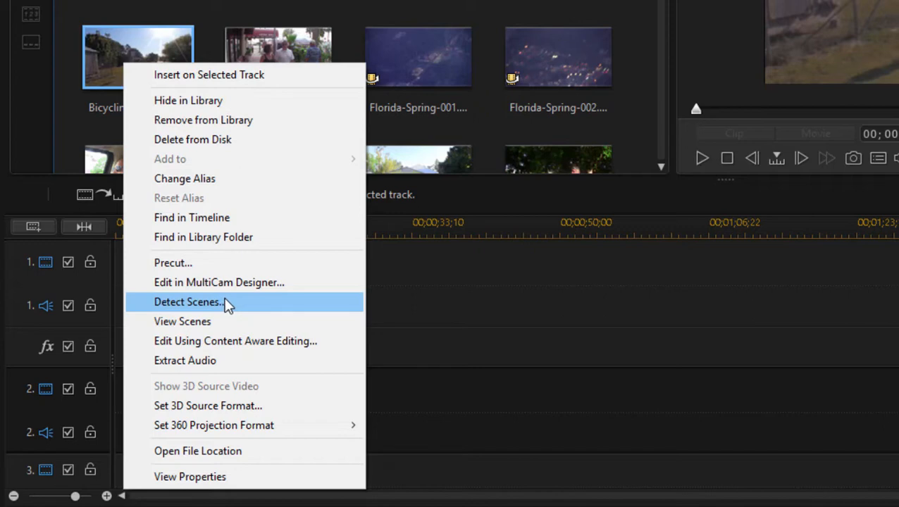
mouse_move(235, 341)
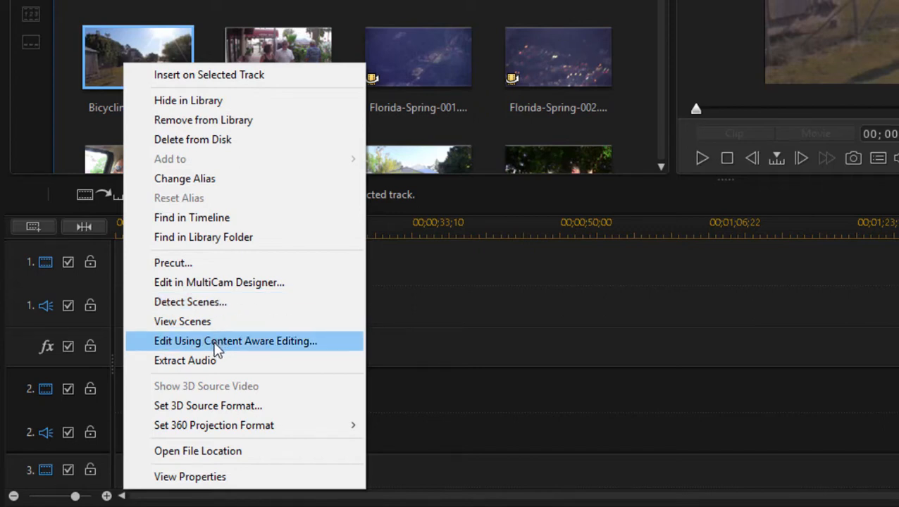
- Preview BicyclingSequence in Content Aware Editing around 7, 12 and 18 seconds, then cancel
left_click(235, 340)
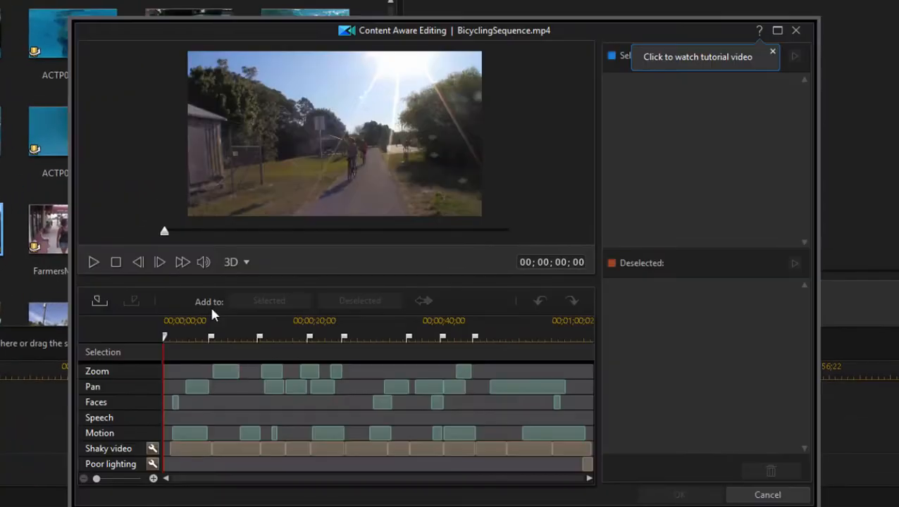
mouse_move(193, 314)
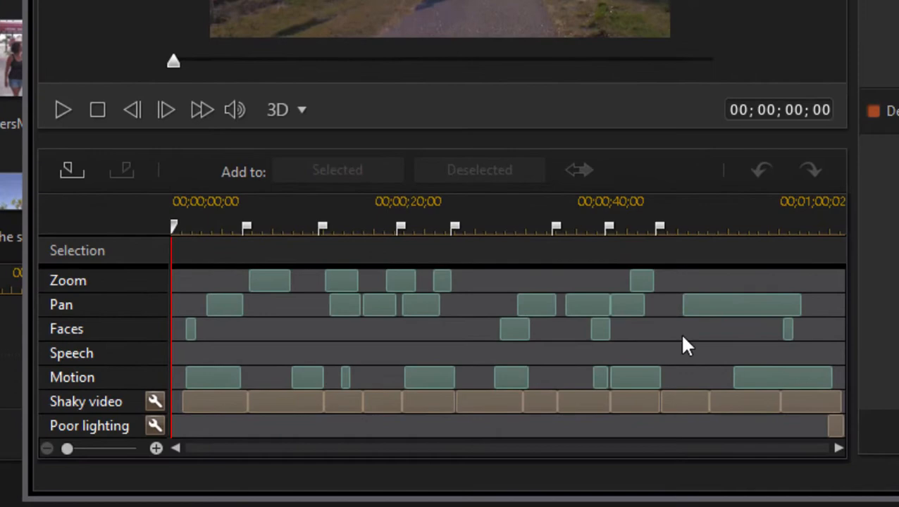
mouse_move(256, 309)
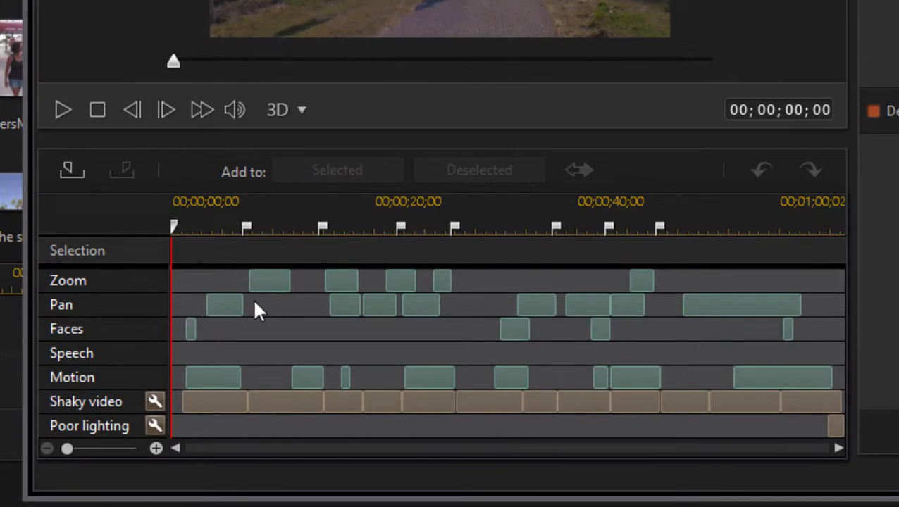
mouse_move(213, 324)
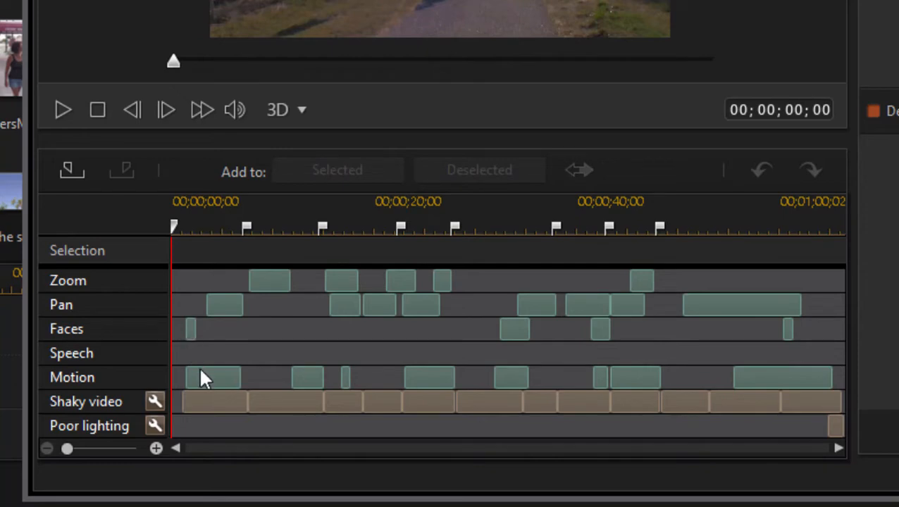
mouse_move(112, 412)
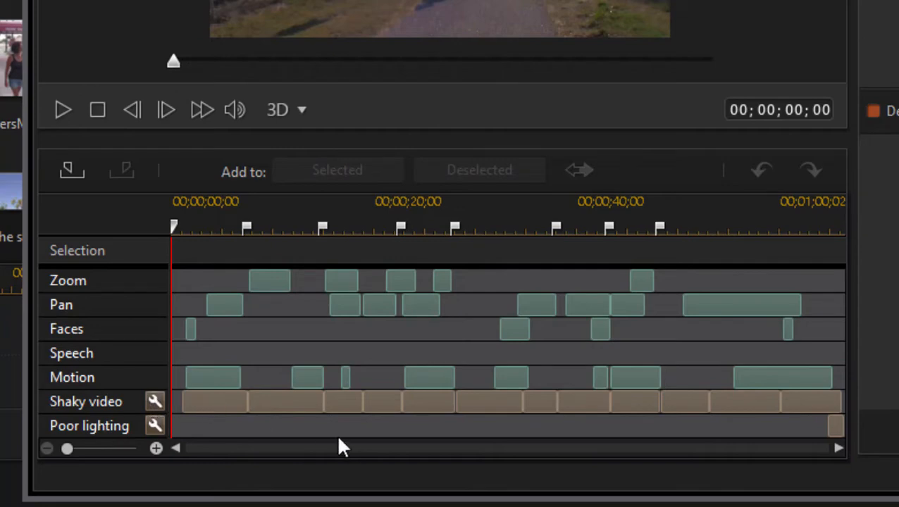
mouse_move(165, 408)
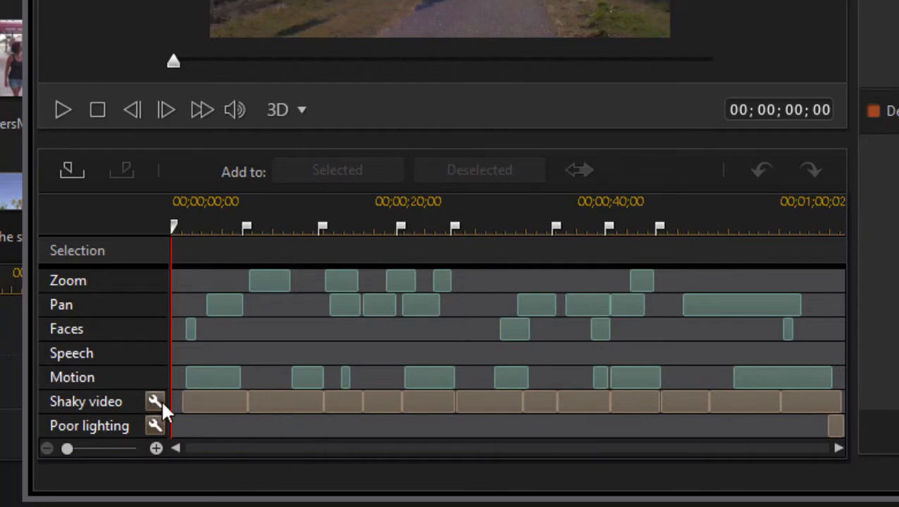
mouse_move(193, 240)
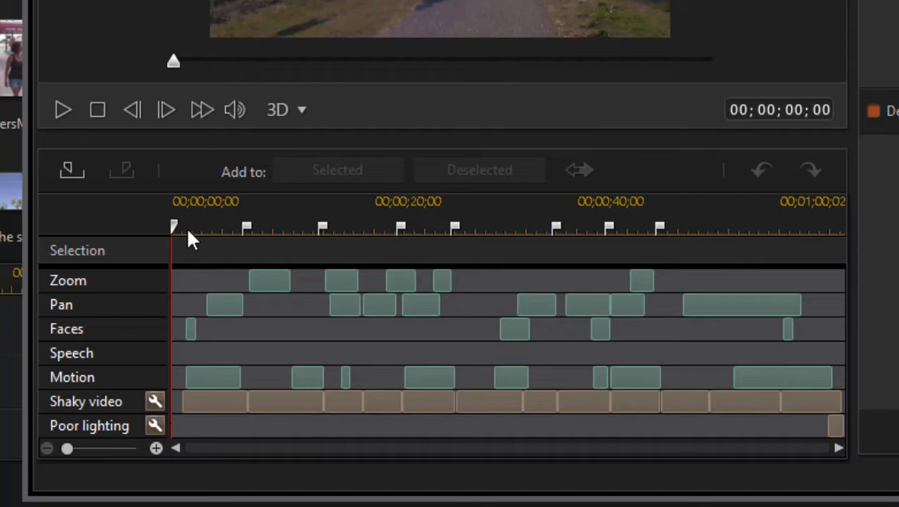
mouse_move(252, 247)
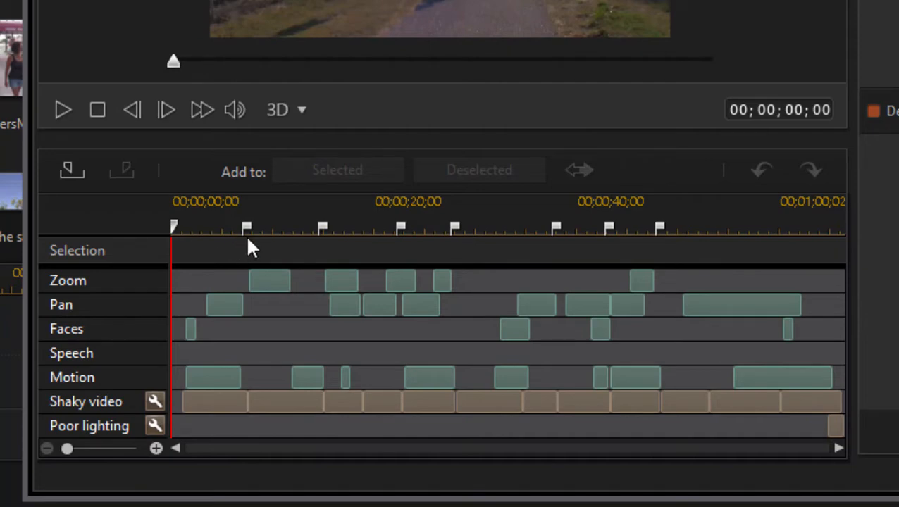
mouse_move(175, 236)
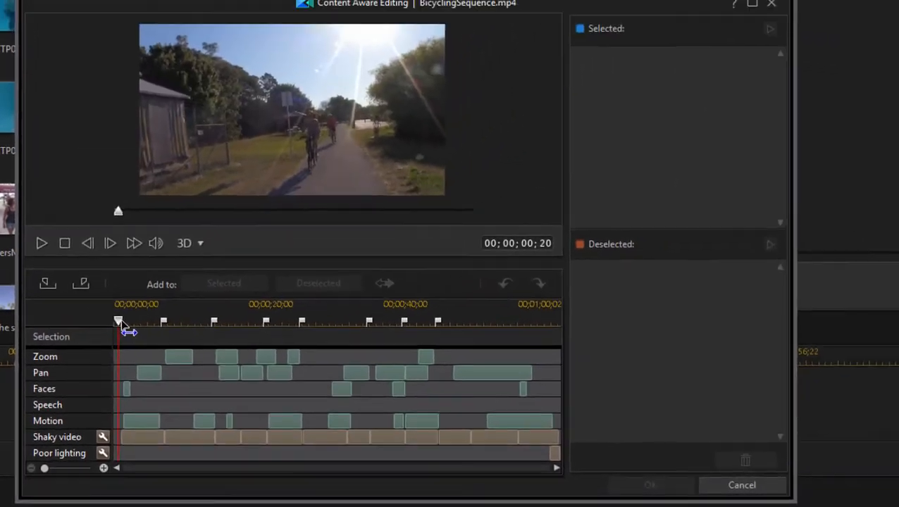
left_click_drag(118, 321, 162, 322)
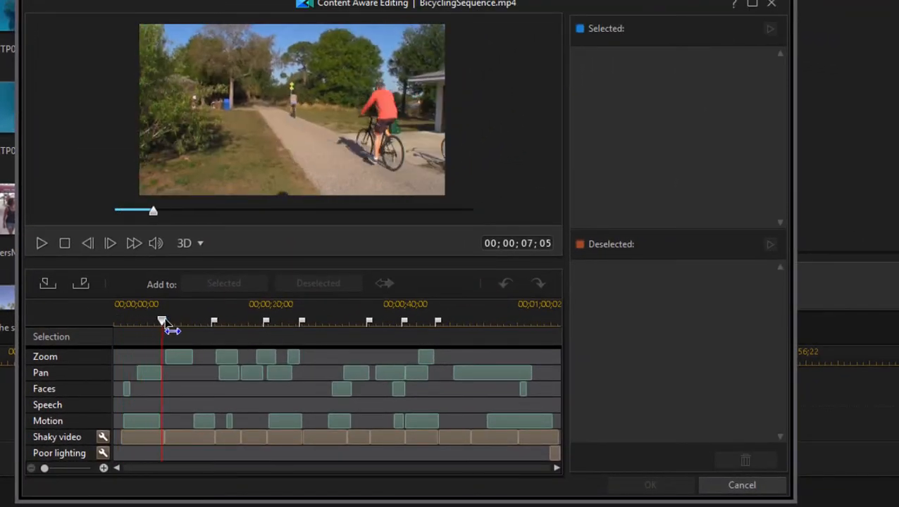
left_click_drag(162, 322, 197, 321)
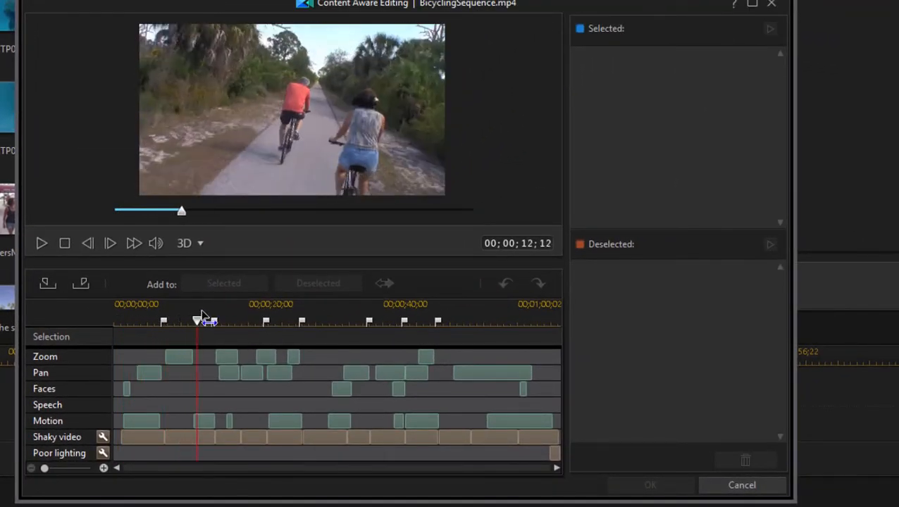
left_click_drag(197, 322, 237, 321)
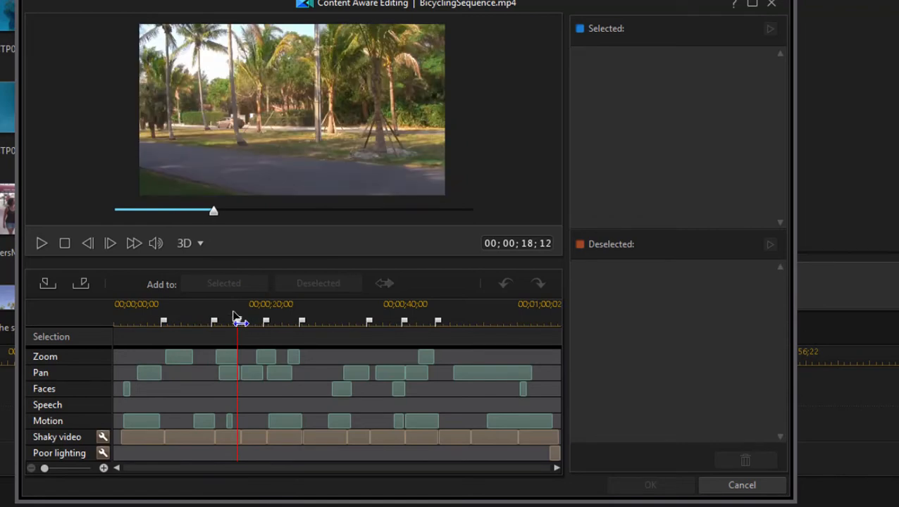
left_click_drag(237, 322, 141, 321)
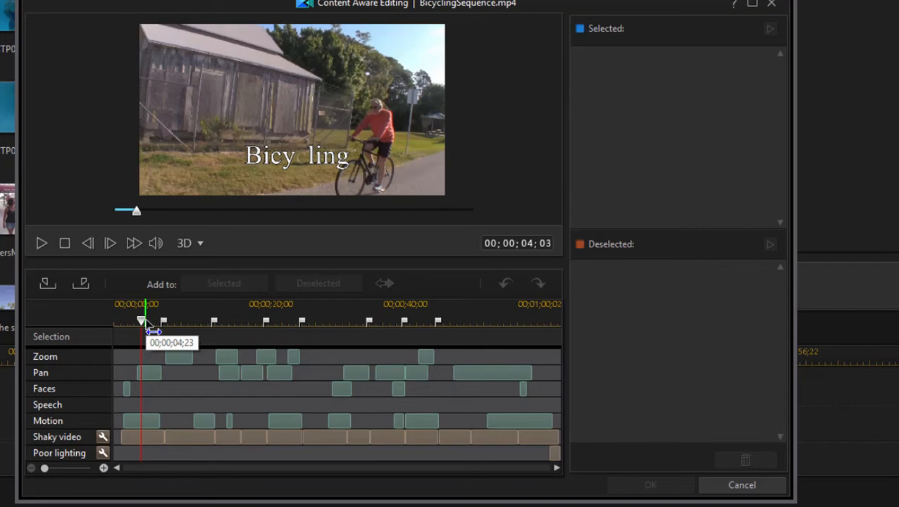
left_click_drag(141, 323, 189, 322)
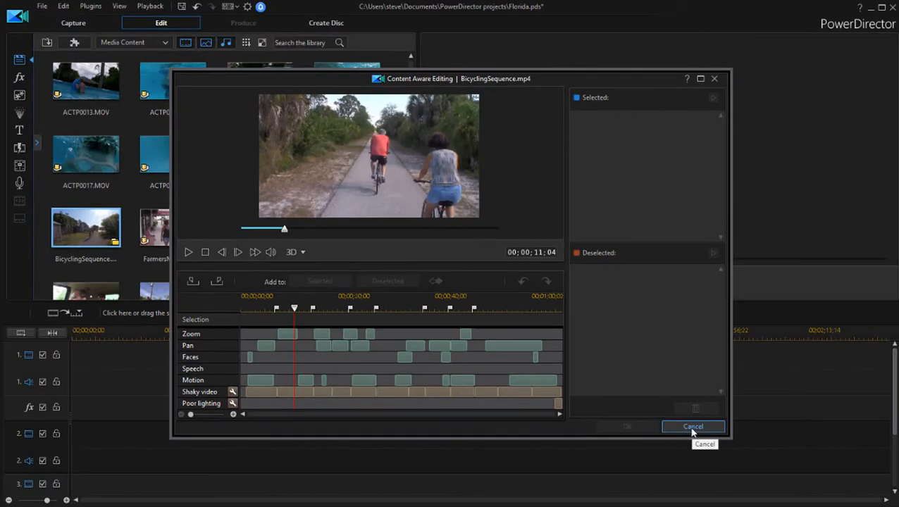
left_click(693, 426)
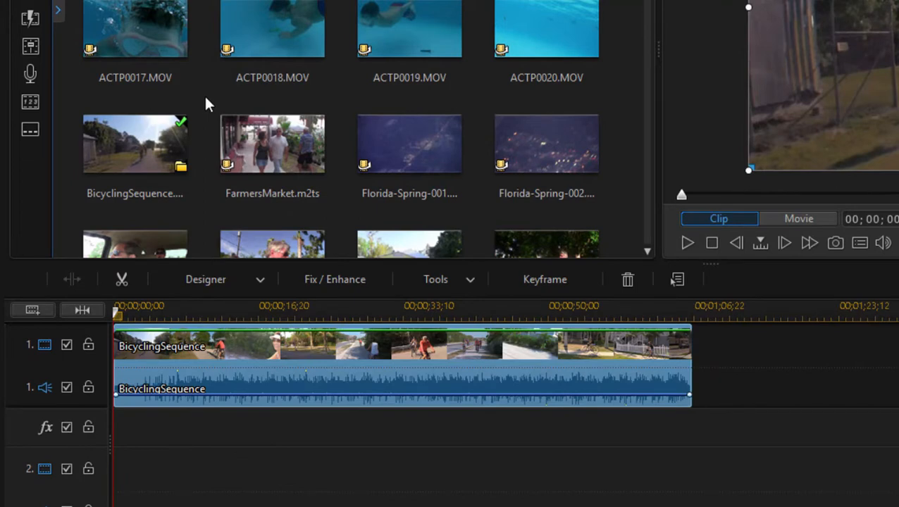
- Select BicyclingSequence.mp4 in the library to check its 00;01;06;20 duration
left_click(272, 29)
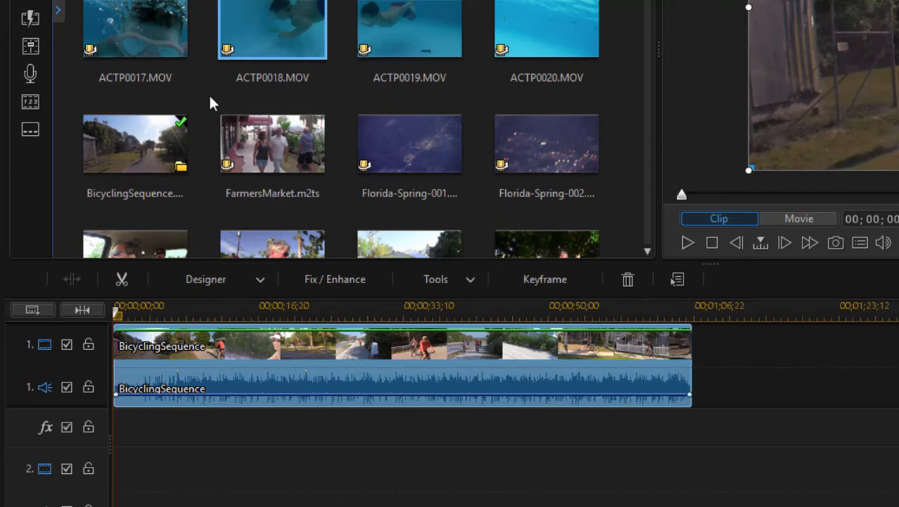
left_click(134, 143)
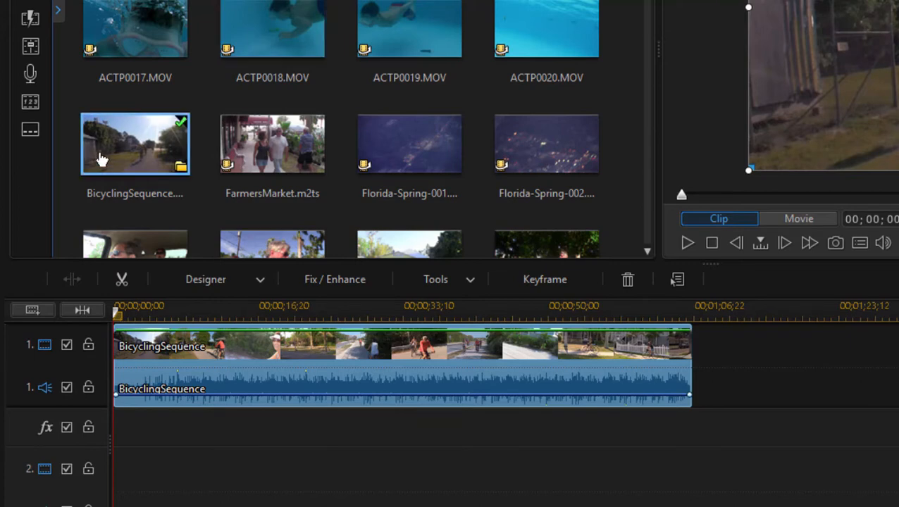
mouse_move(119, 145)
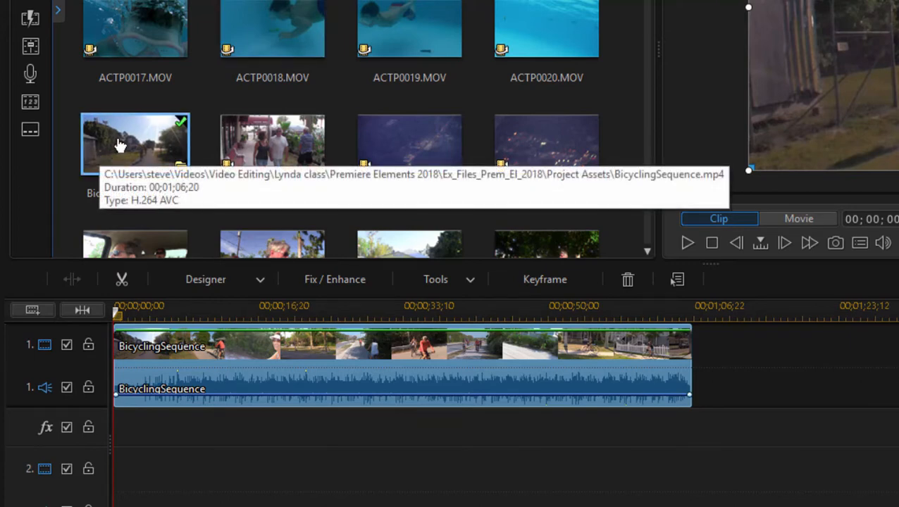
mouse_move(120, 143)
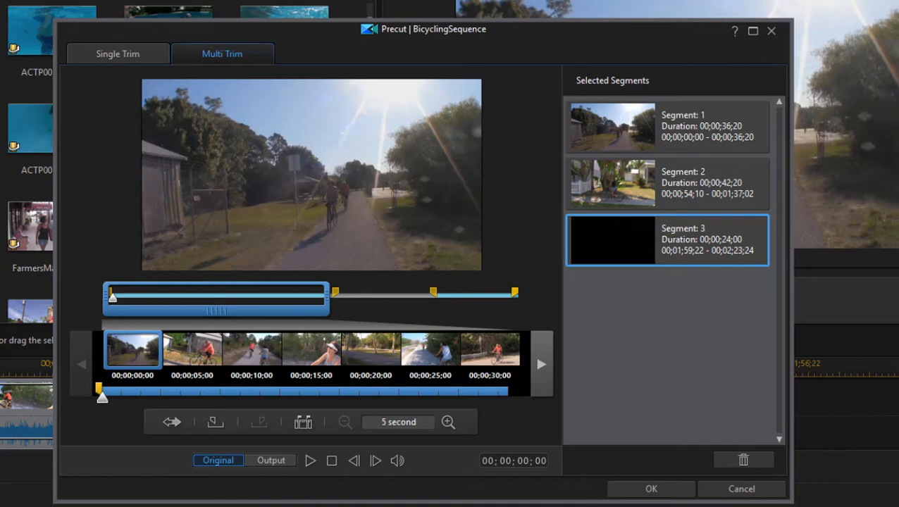
mouse_move(371, 319)
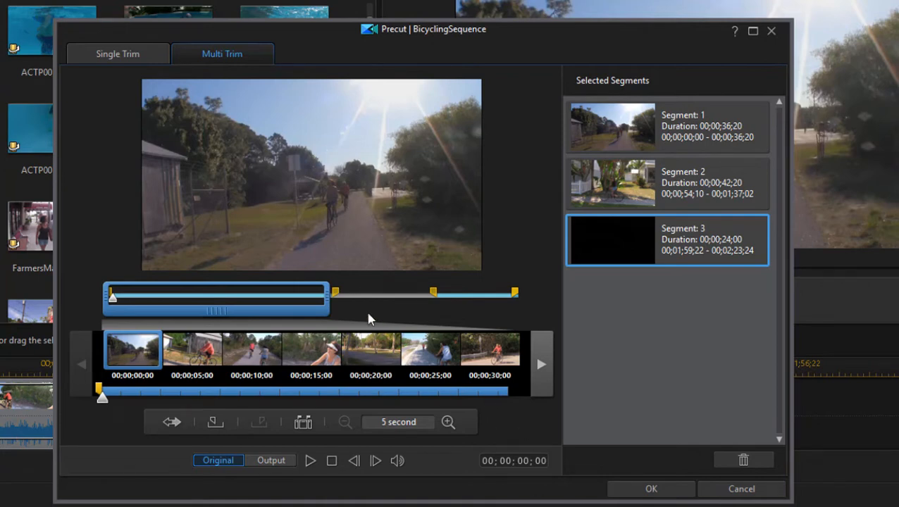
mouse_move(332, 316)
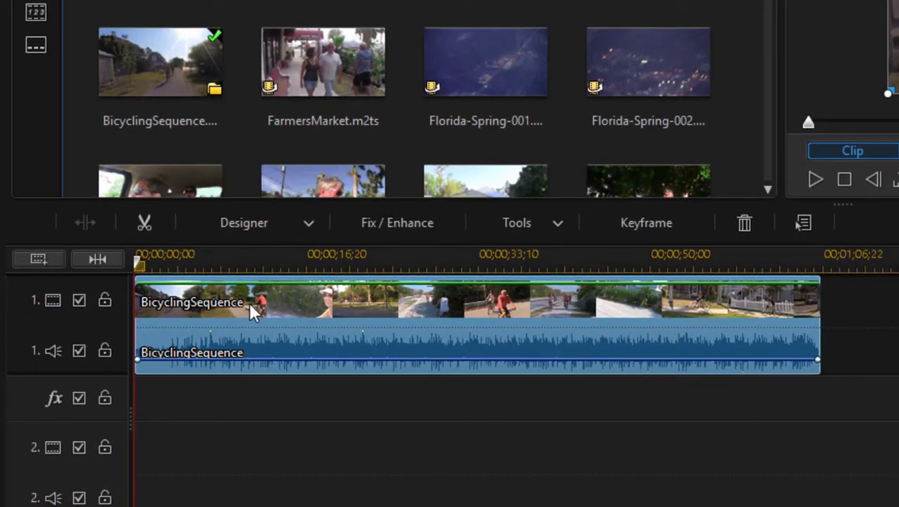
left_click(144, 223)
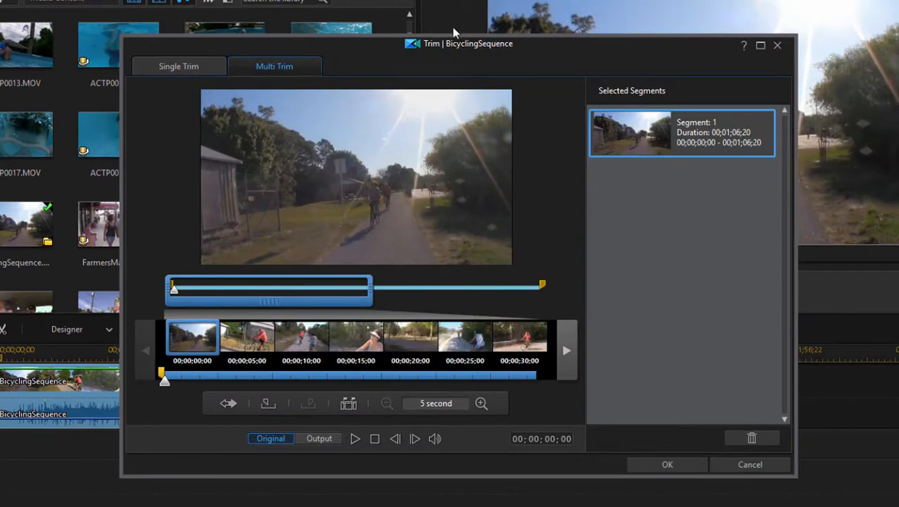
mouse_move(404, 36)
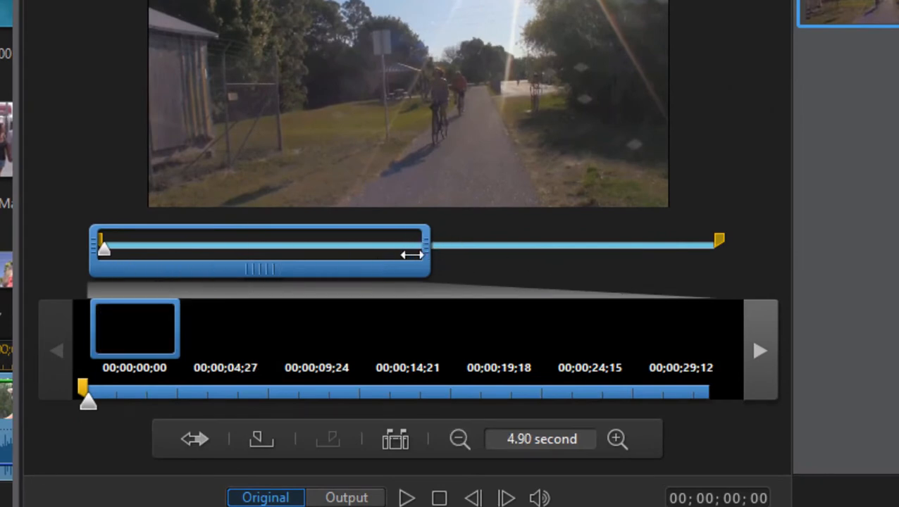
- Shorten the Multi Trim zoom window to show a finer span near 11 seconds
left_click_drag(412, 253, 264, 247)
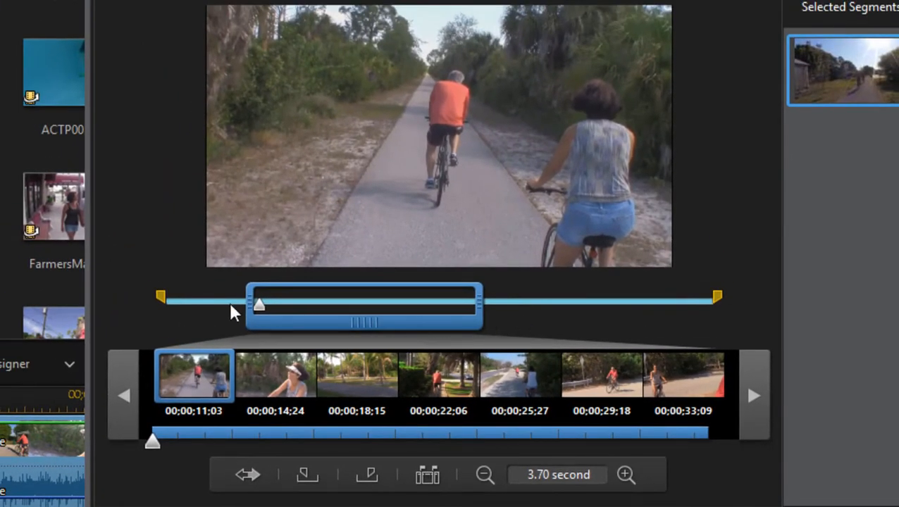
mouse_move(266, 310)
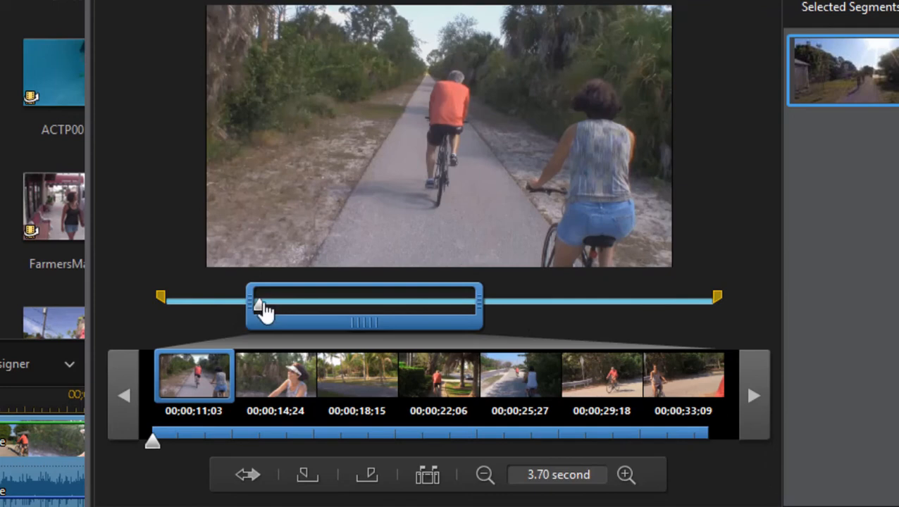
mouse_move(314, 497)
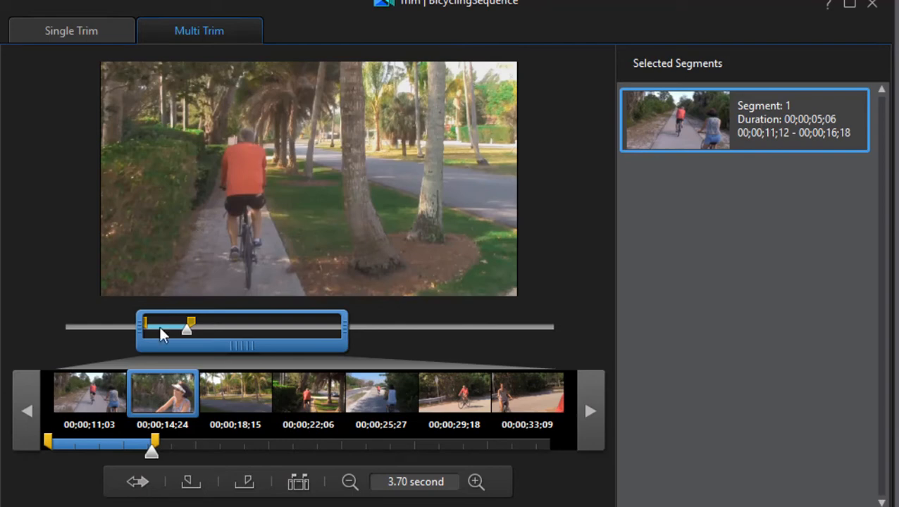
mouse_move(195, 345)
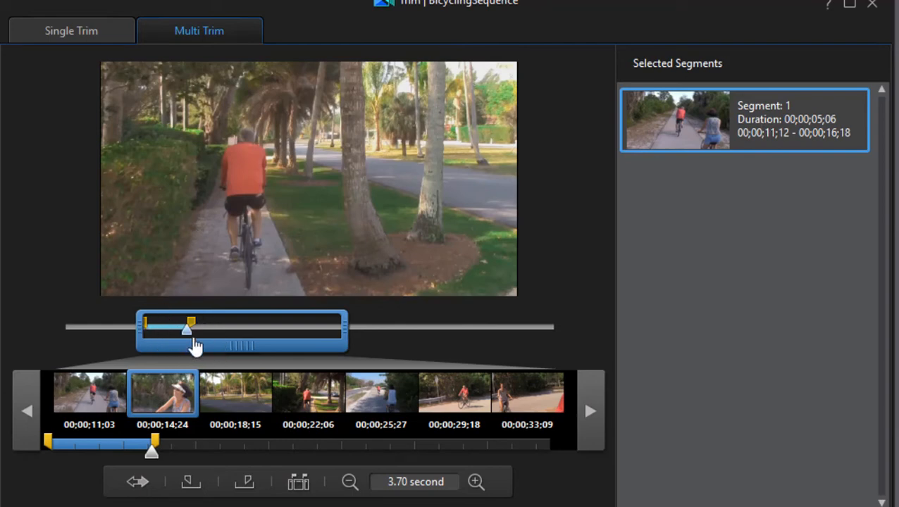
- Mark in and out points for the second trim piece near 18 seconds, then advance playback
left_click_drag(186, 330, 219, 330)
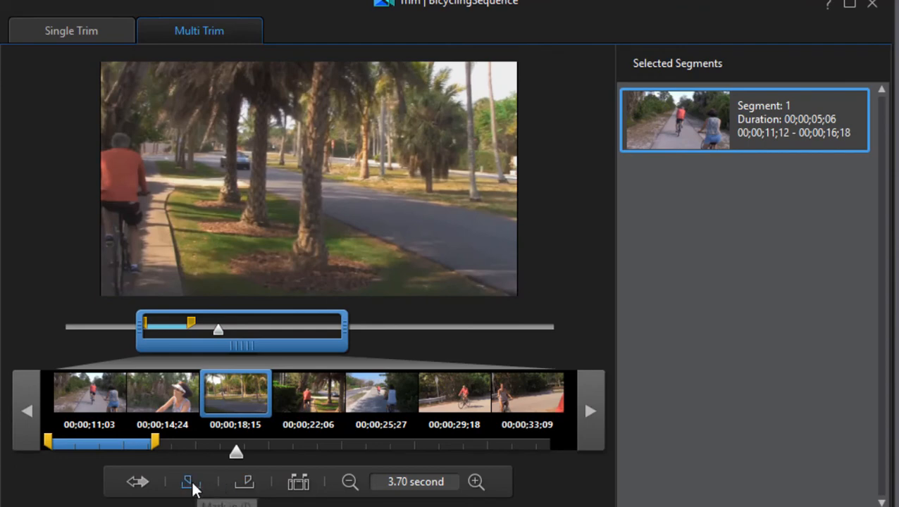
left_click(244, 482)
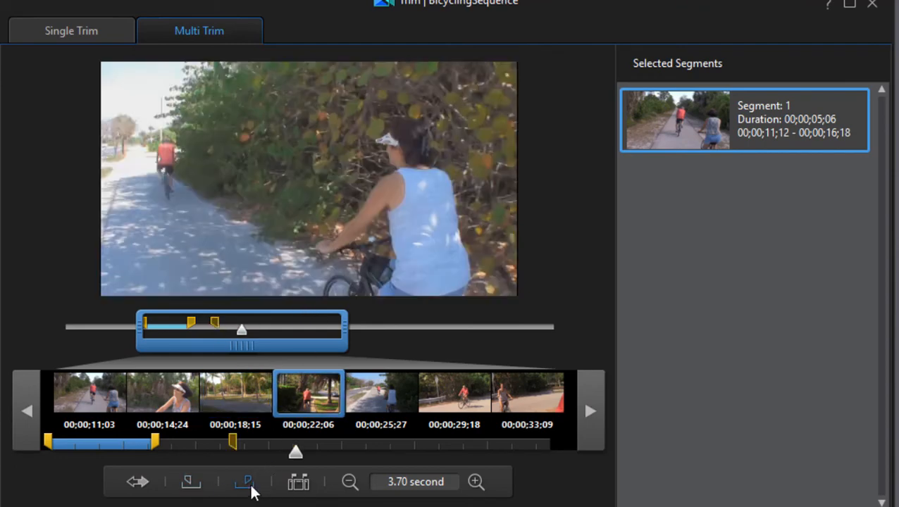
left_click(244, 482)
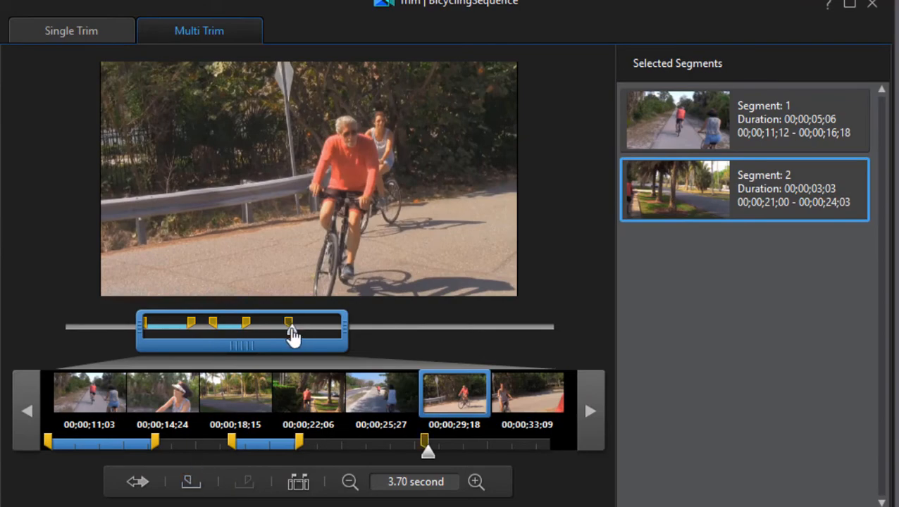
left_click_drag(289, 329, 335, 329)
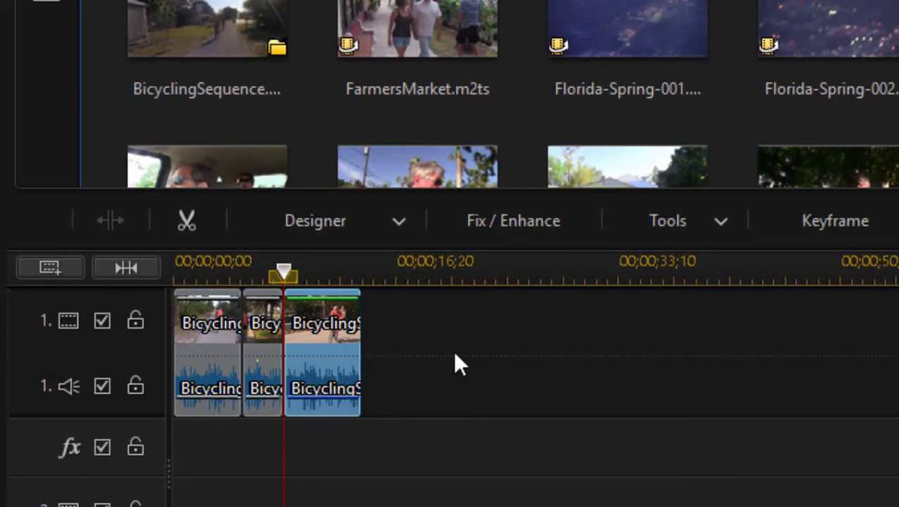
mouse_move(212, 321)
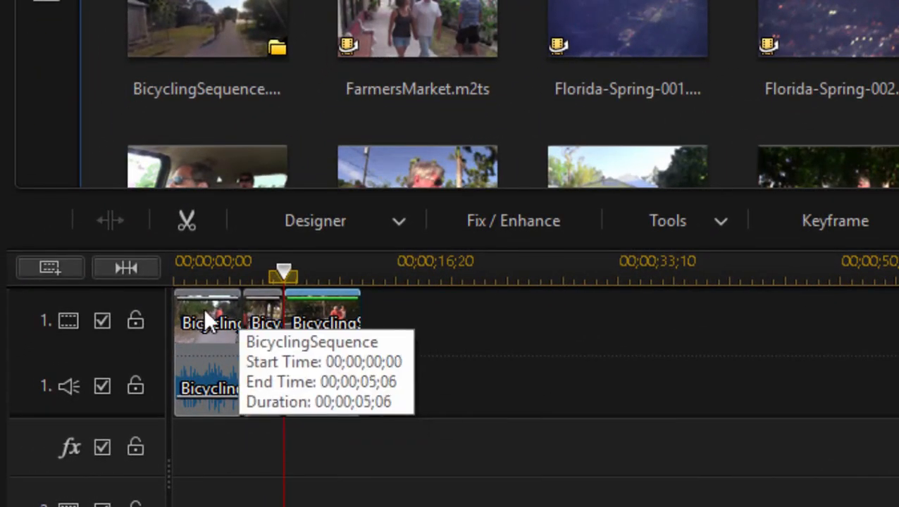
mouse_move(324, 391)
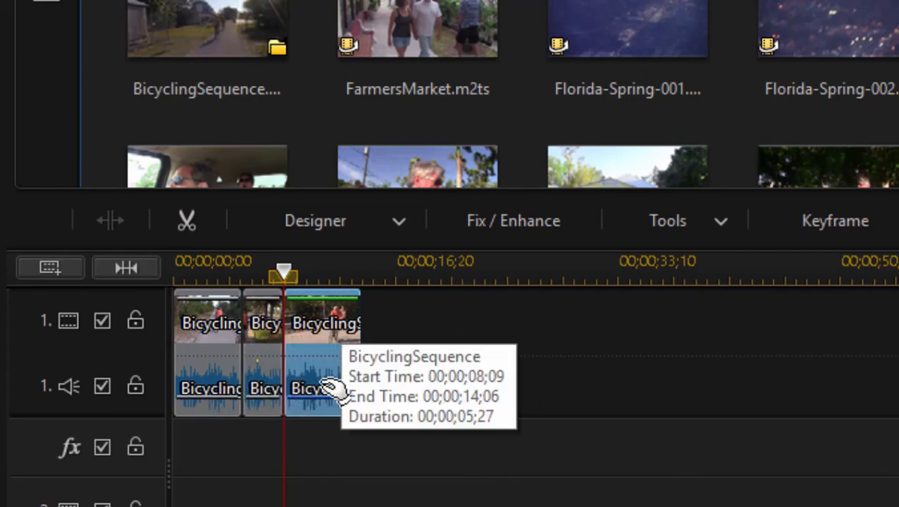